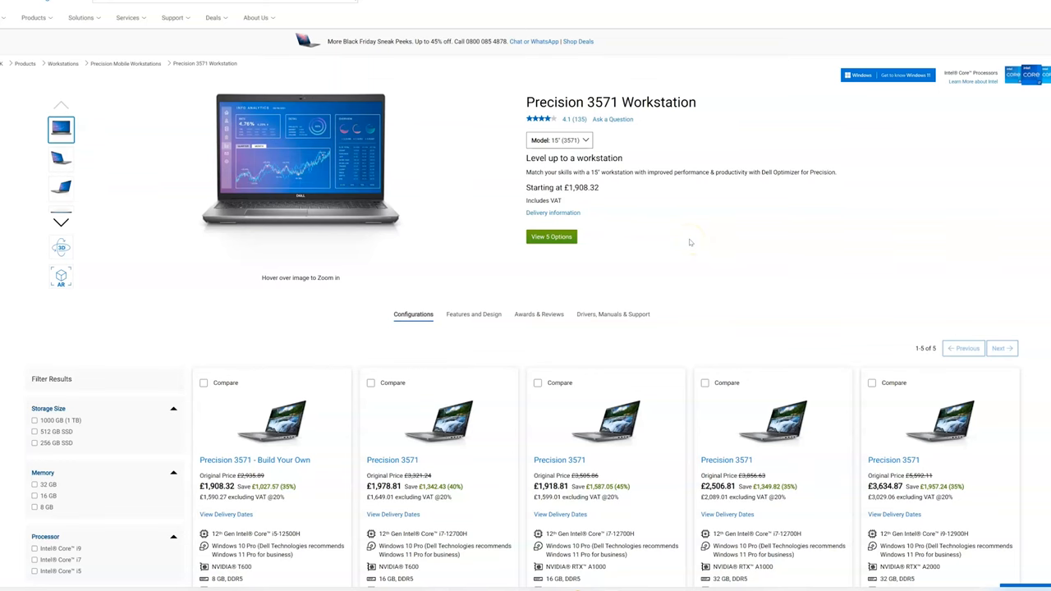
{"action": "scroll", "scroll_direction": "down", "scroll_amount": 3}
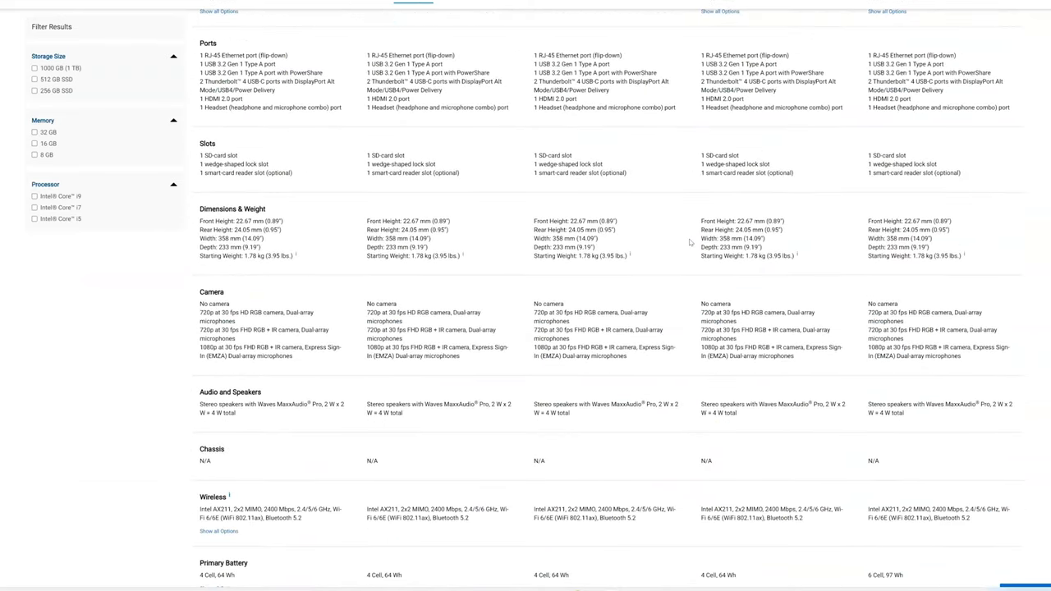